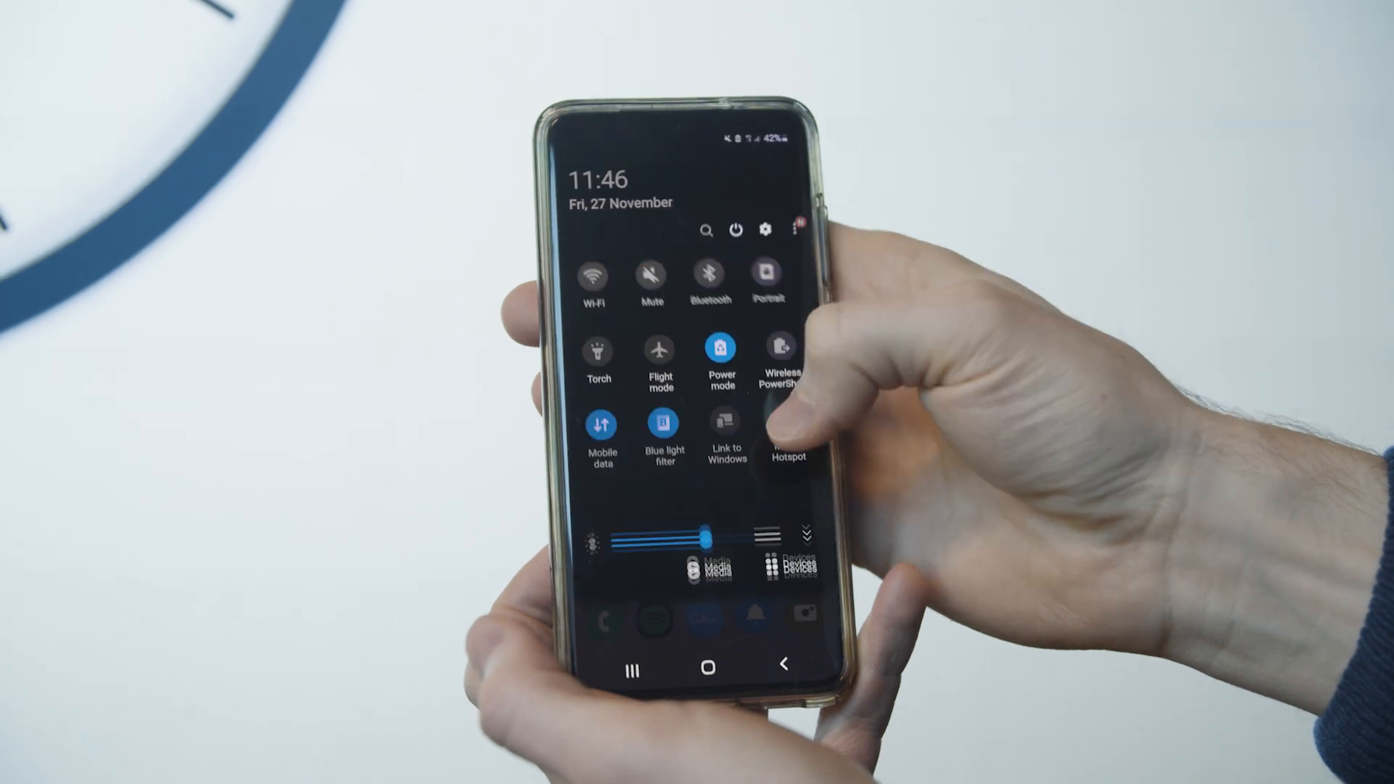
- Swipe to the second Quick Settings page and tap Smart View
scroll(left, 3)
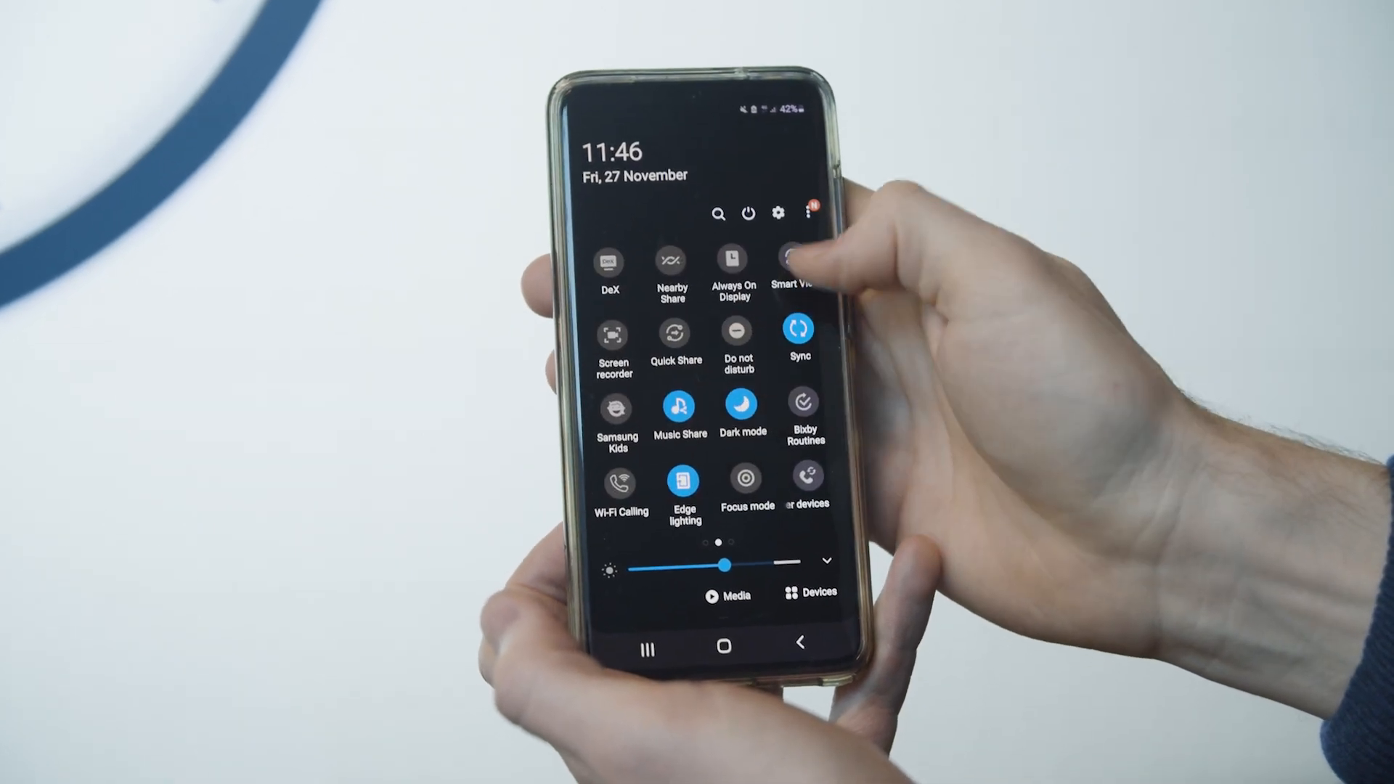
click(797, 258)
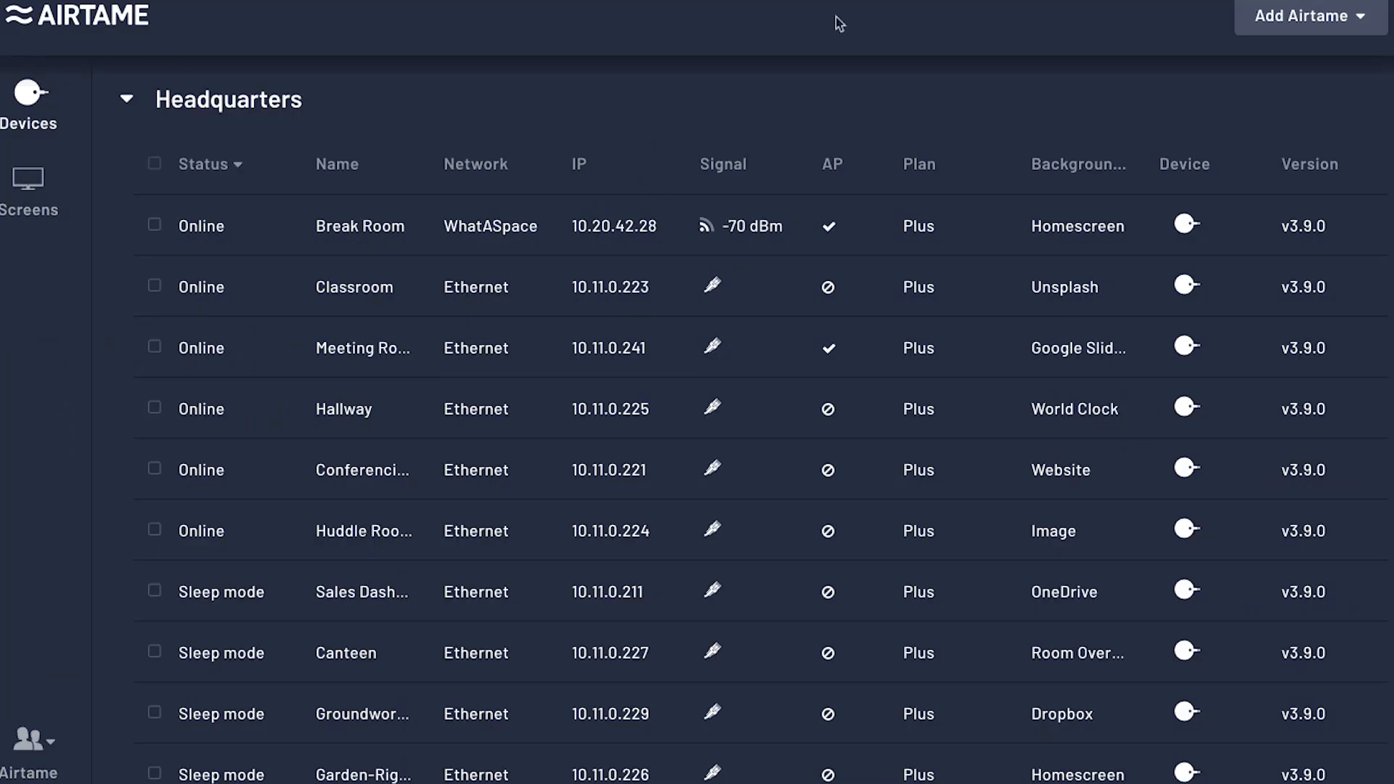
mouse_move(167, 354)
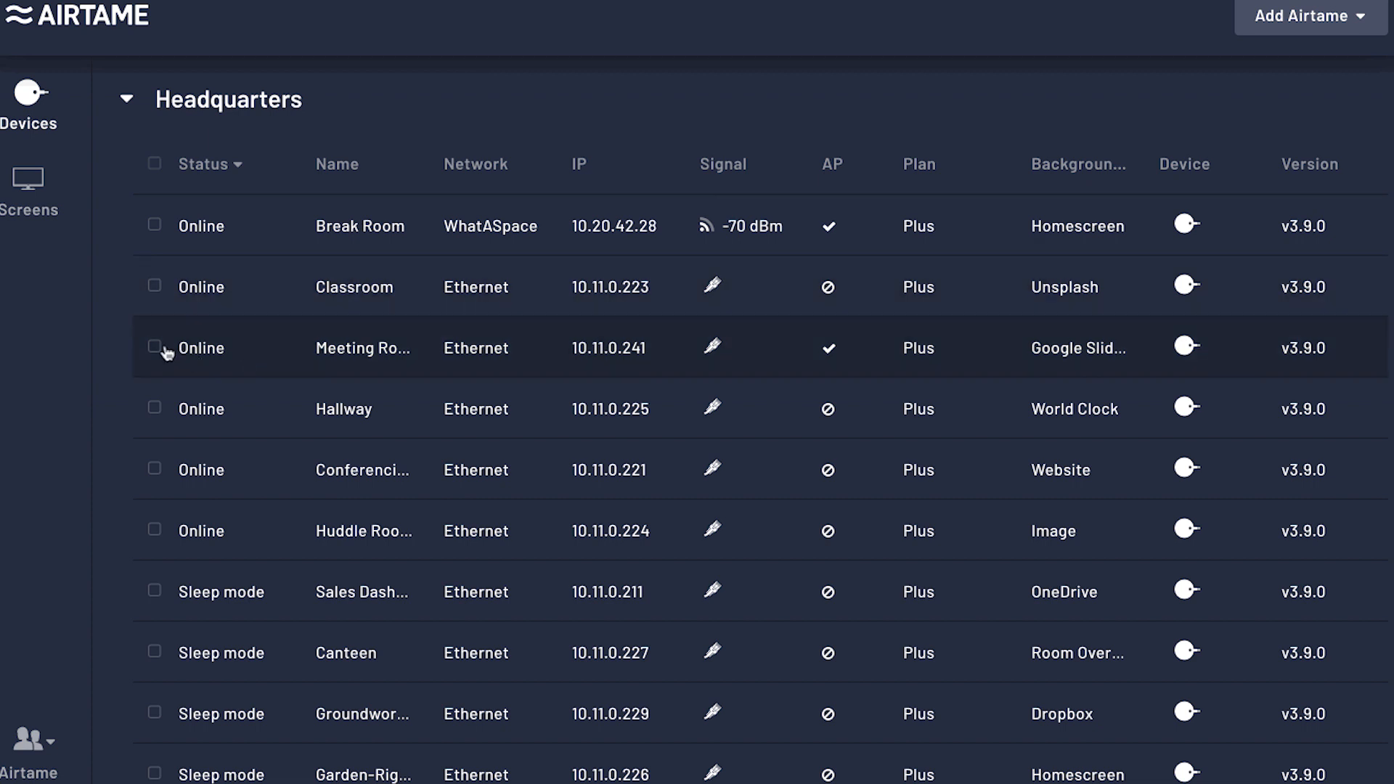
- Select Meeting Room 2, open its settings, and switch Miracast on alongside Google Cast
click(154, 347)
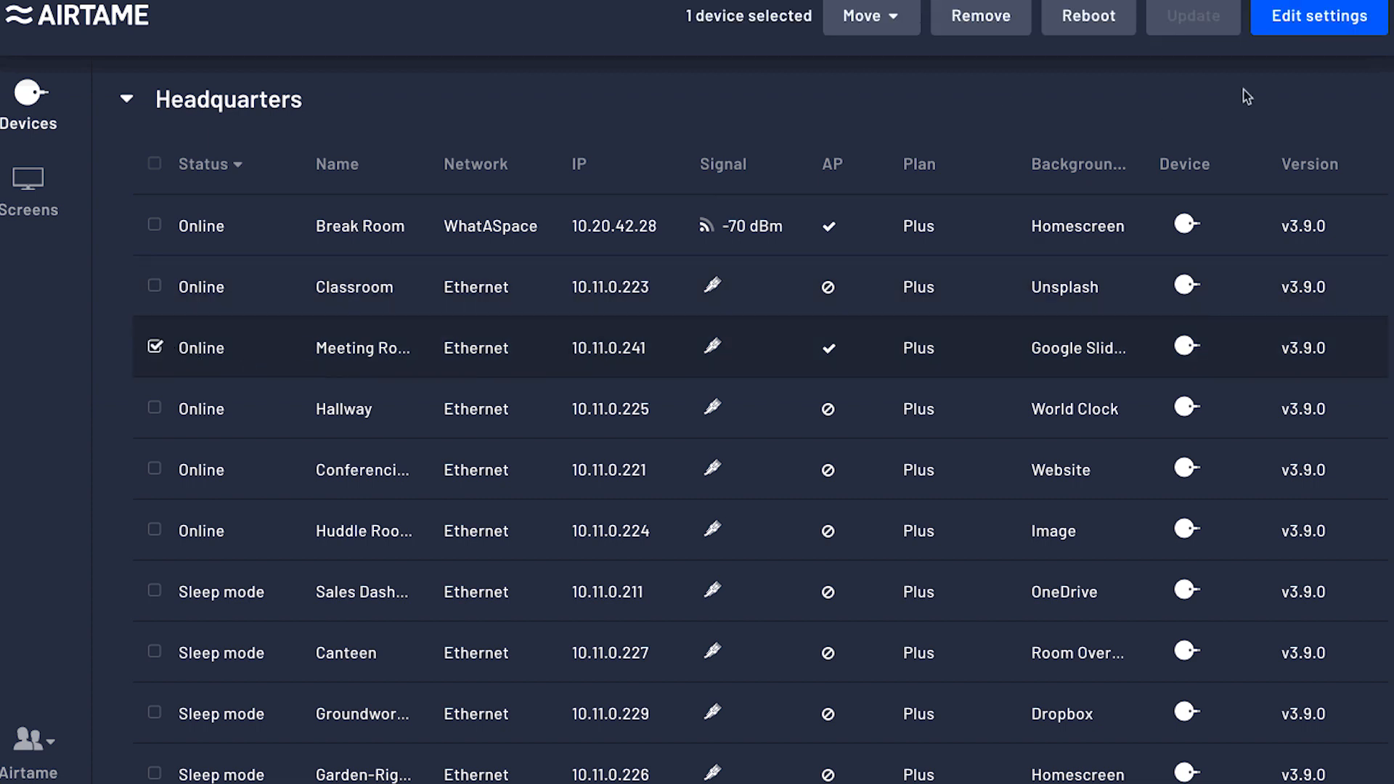
click(1319, 16)
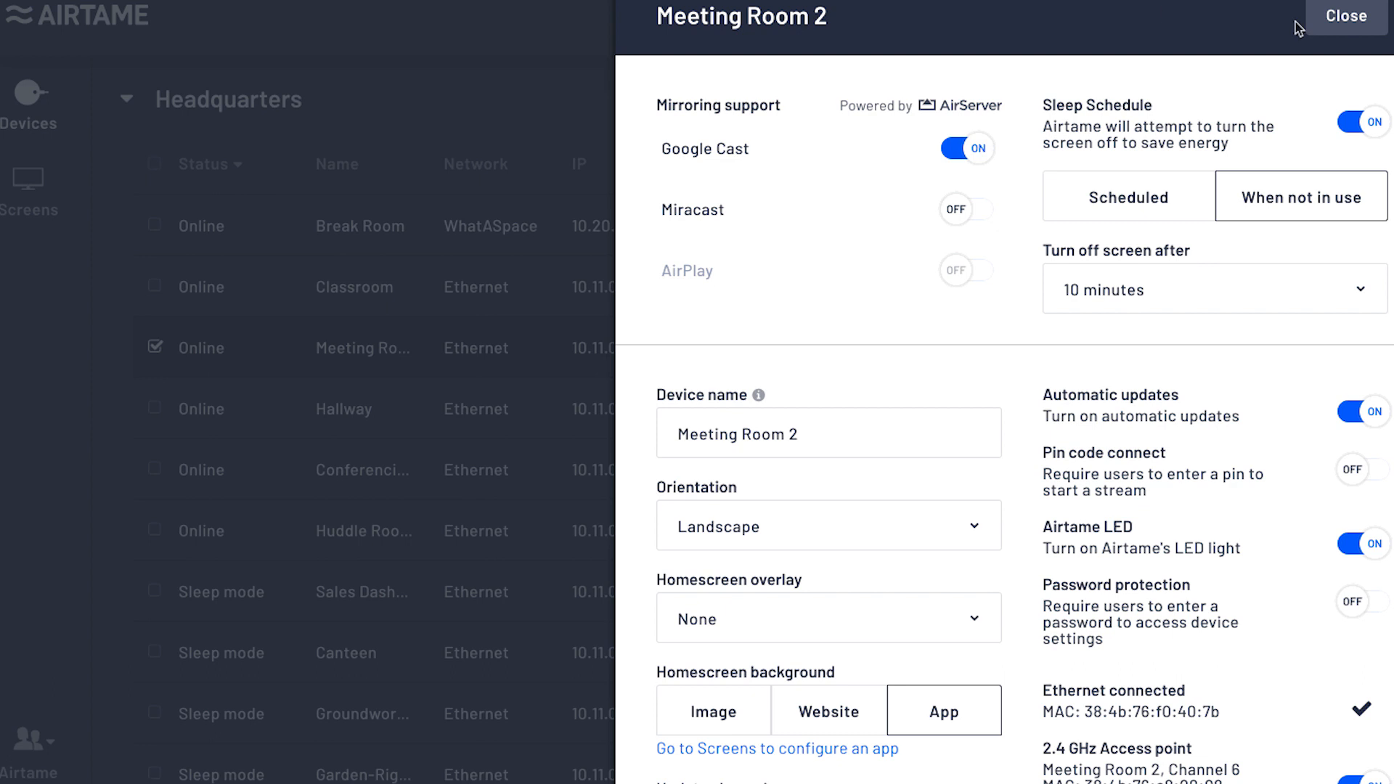
click(965, 210)
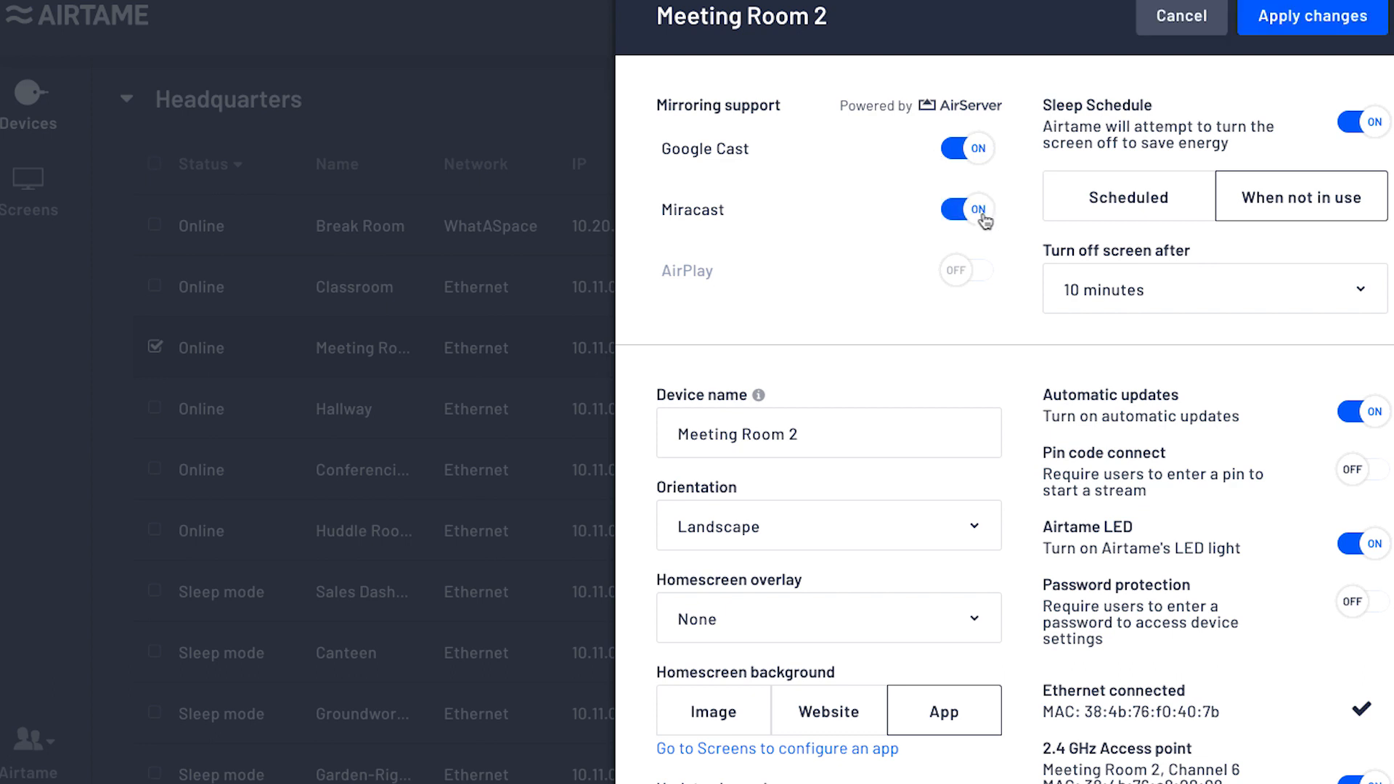